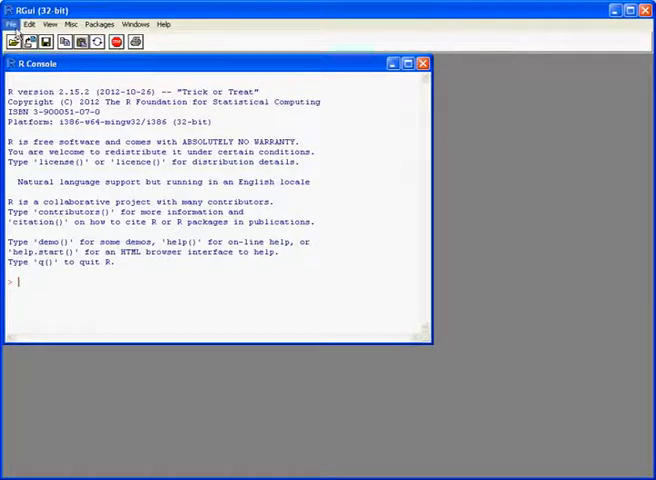
- Create a new untitled R Editor script from the File menu
click(11, 23)
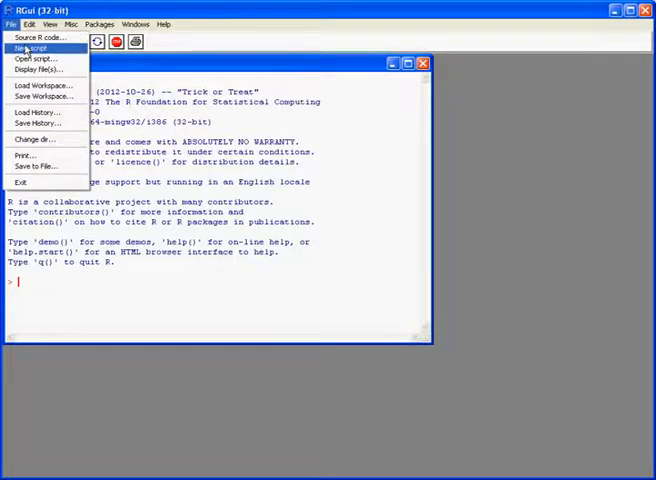
click(33, 48)
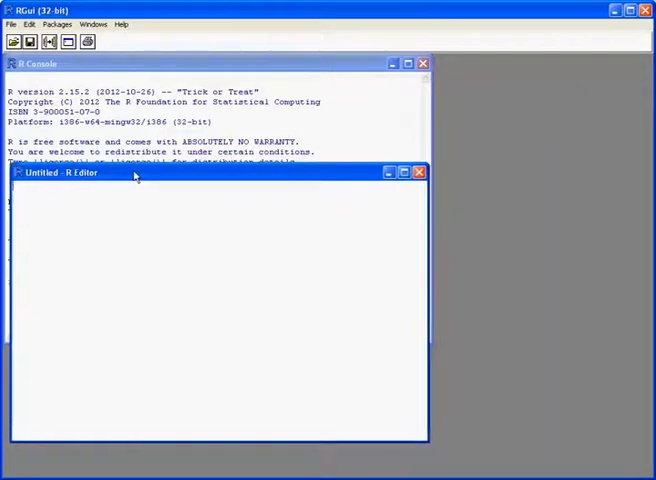
mouse_move(343, 163)
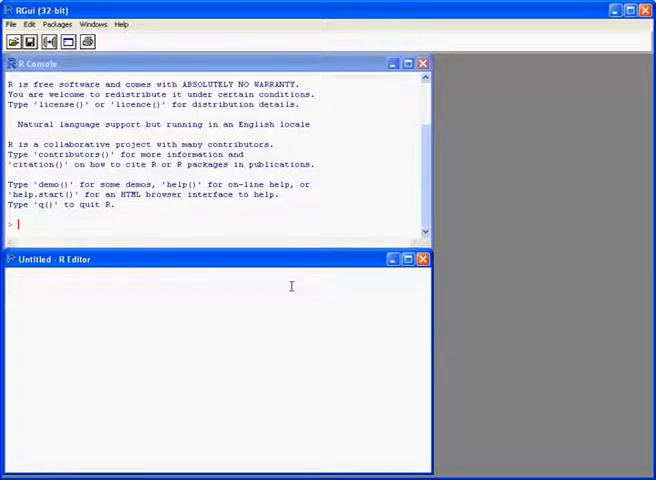
- Enter getwd(), setwd("C:/Documents and Settings/Duncan/My Documents/R/") and list.files() on three lines
text(getw)
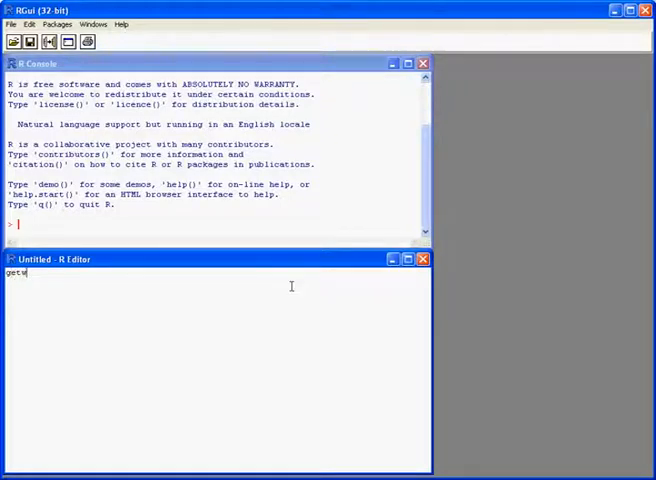
text(d())
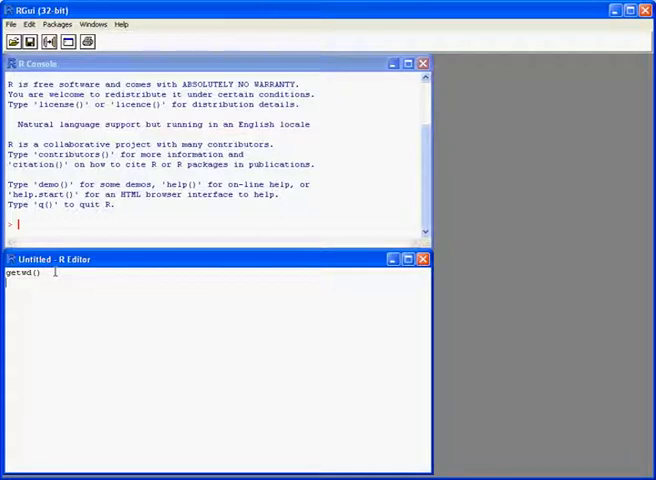
text(setwd("C:/Documents and Settings/Duncan/My Documents/R/"))
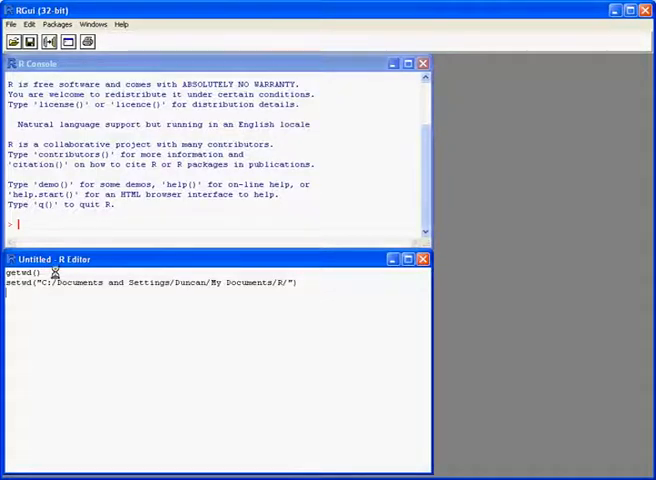
text(list.fi)
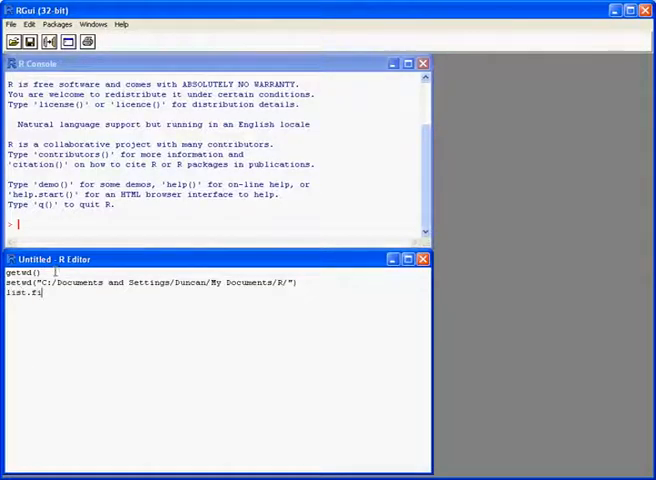
text(les())
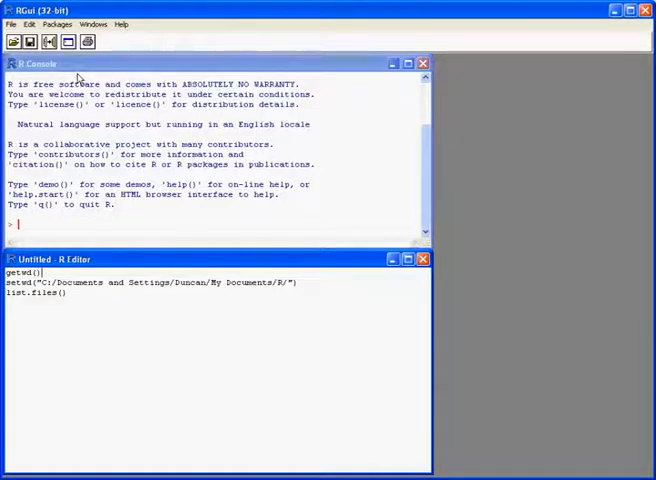
- Run getwd(), setwd() and list.files() so the console lists the four overview and workspaceDemo files
click(30, 24)
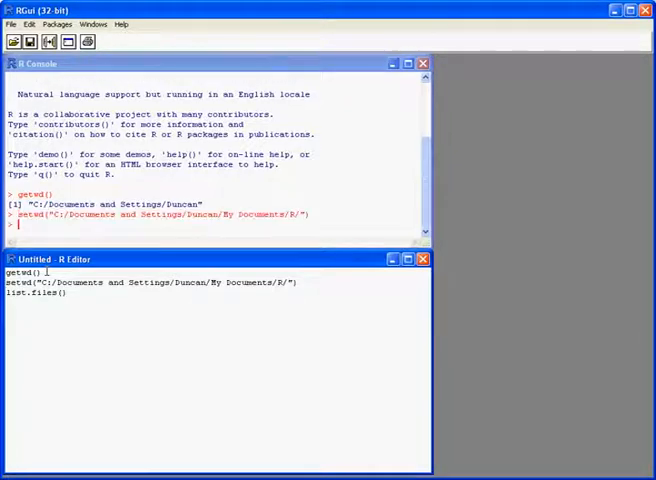
key(Return)
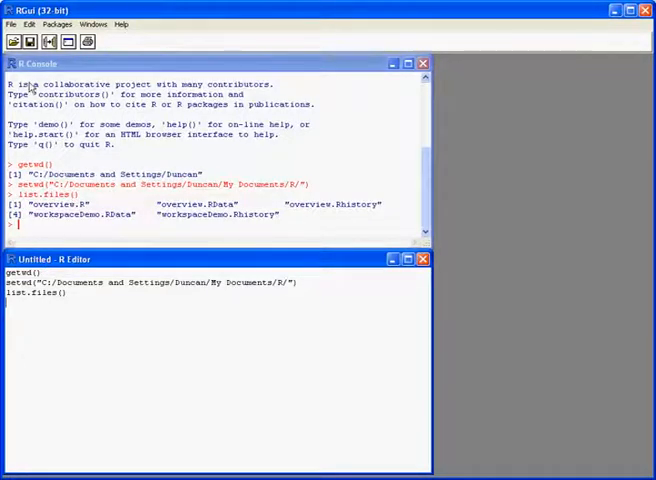
click(10, 24)
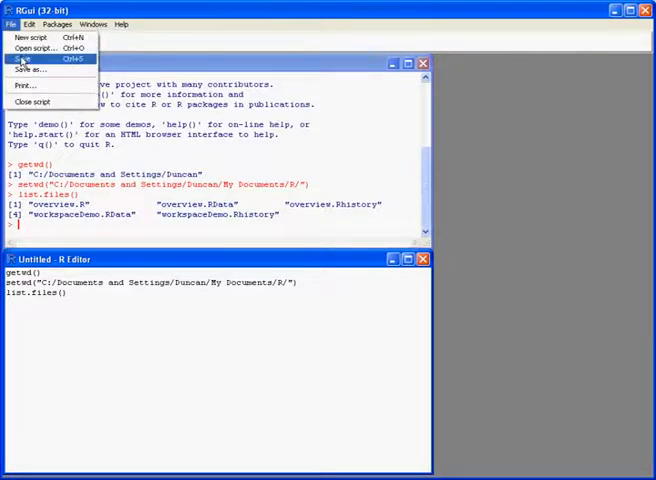
- Save the script as test.R under My Documents/R and close the R Editor window
click(31, 69)
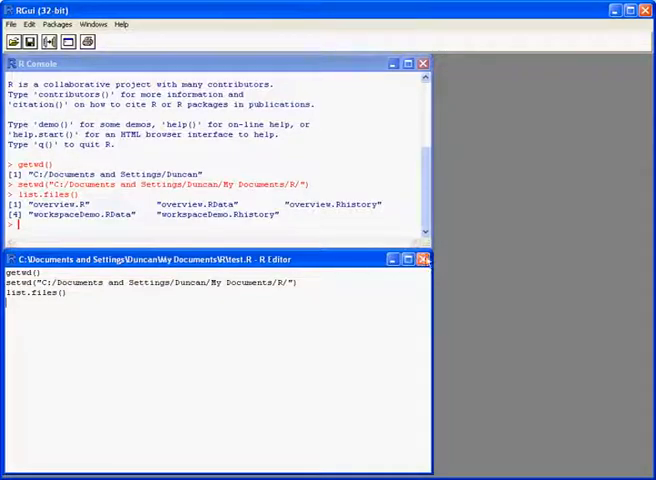
click(424, 259)
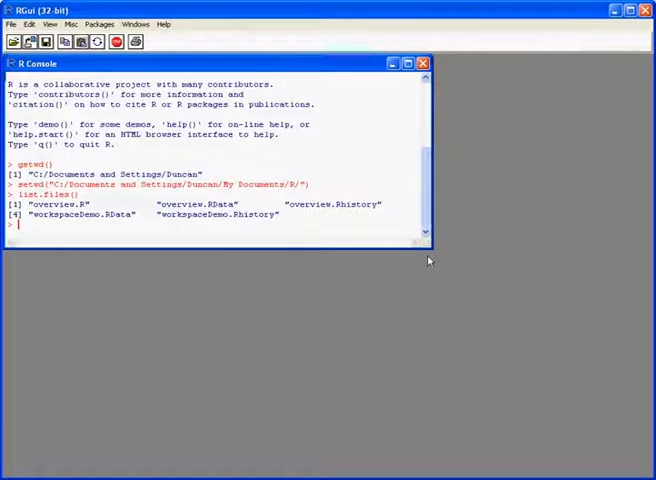